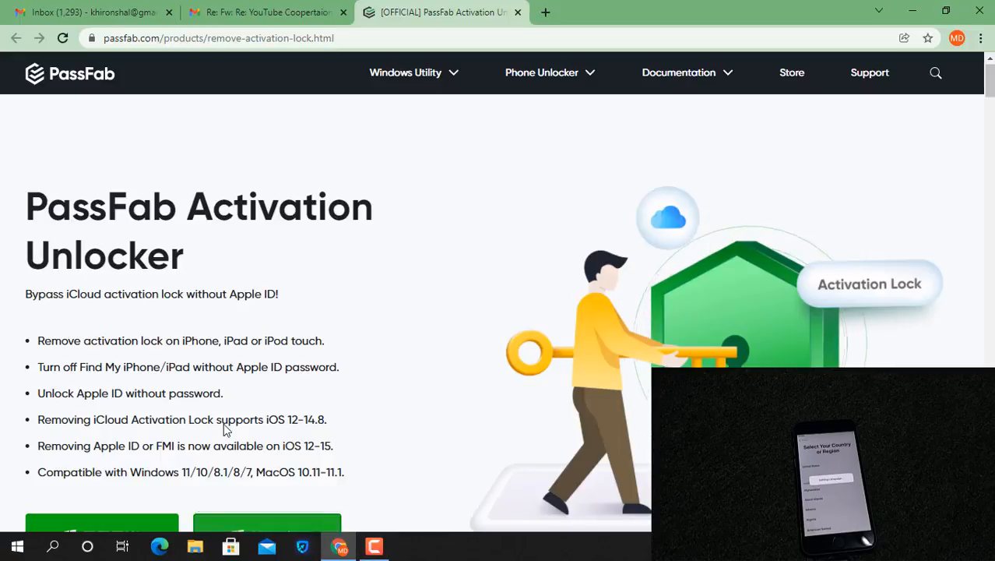
# - Scroll the product page down to the Windows and Mac FREE TRIAL download buttons
pyautogui.scroll(-3)
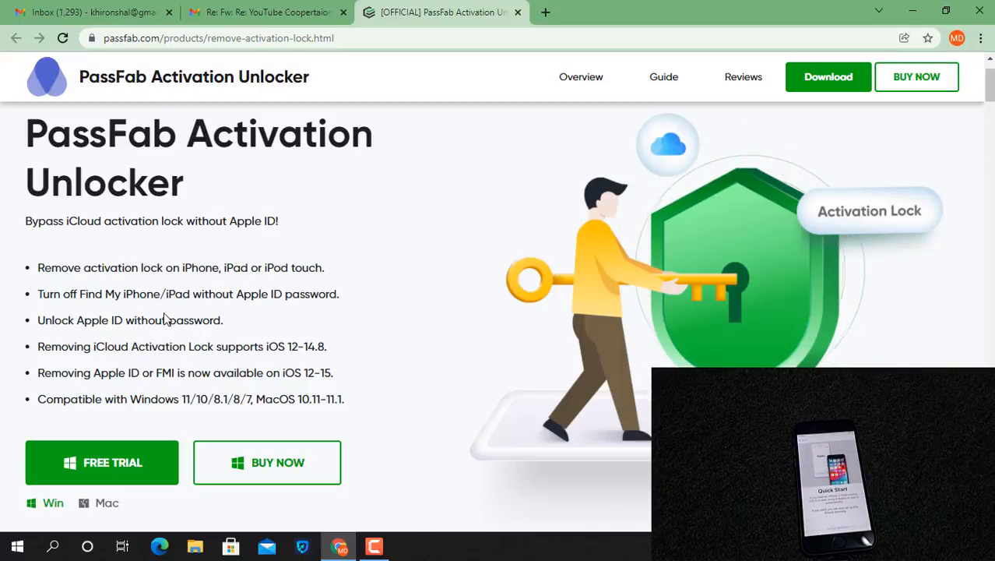
pyautogui.moveTo(133, 327)
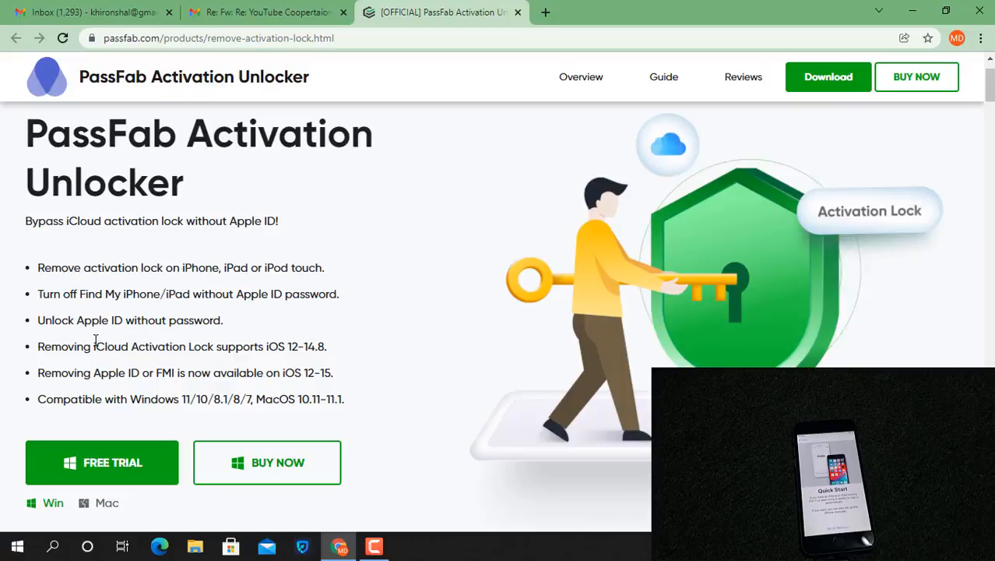
pyautogui.moveTo(78, 390)
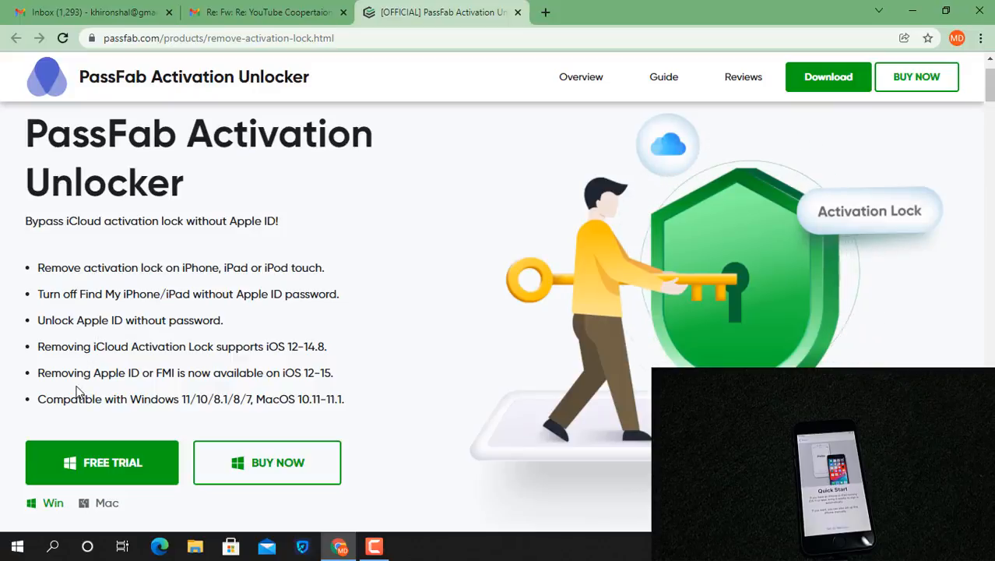
pyautogui.scroll(-3)
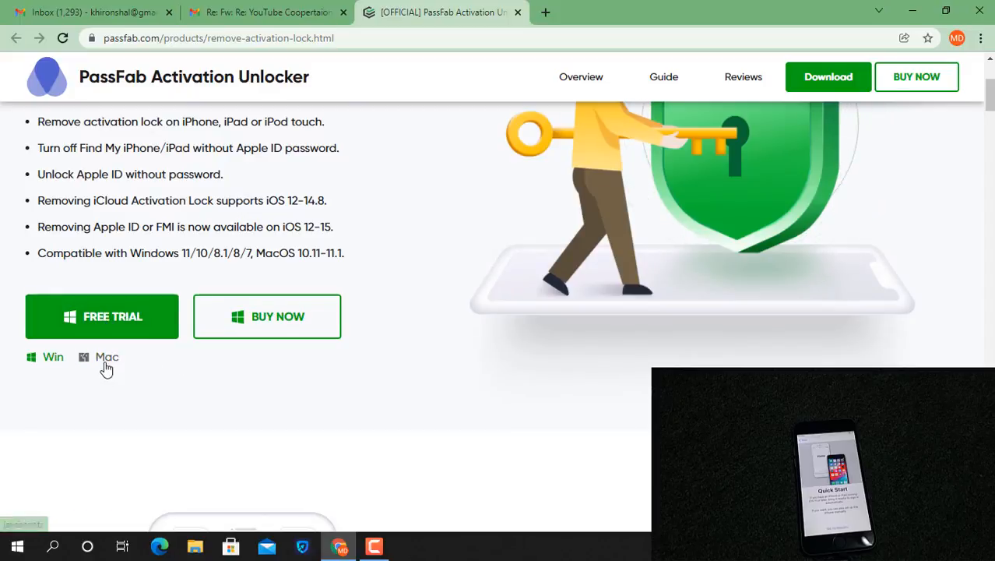
# - Download and install the PassFab Activation Unlocker free trial
pyautogui.click(107, 356)
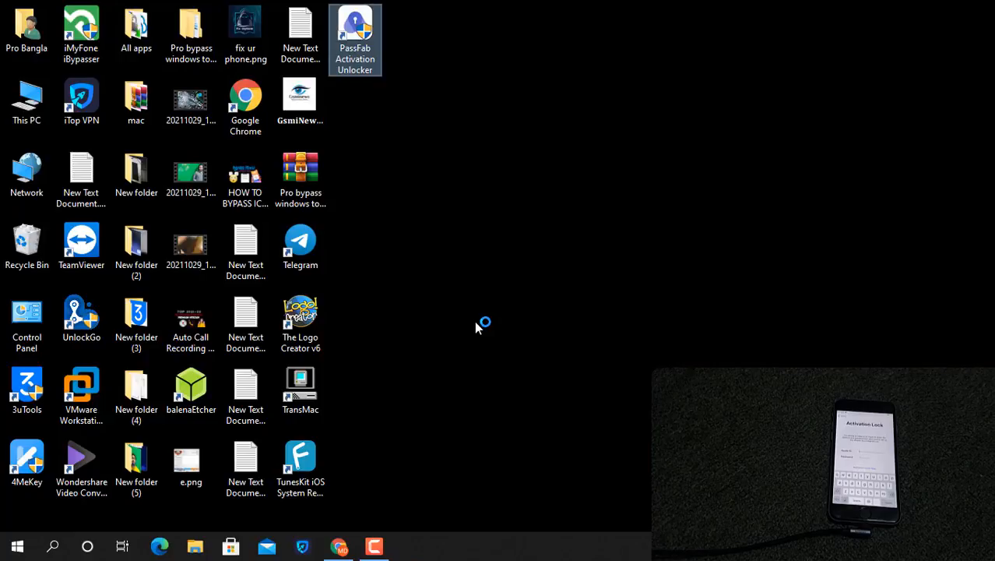
# - Launch PassFab from its desktop shortcut, postpone the update, and accept the disclaimer
pyautogui.doubleClick(355, 27)
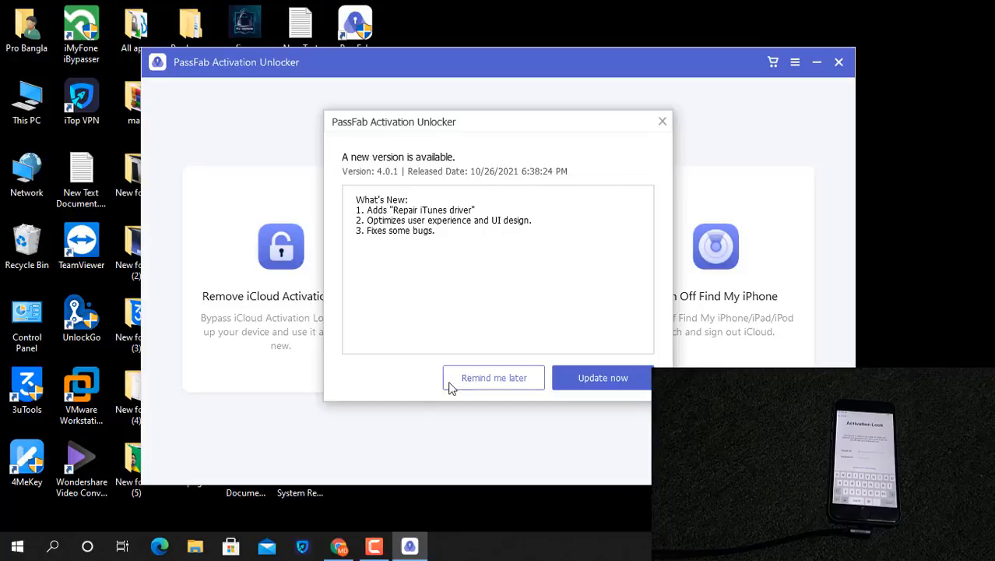
pyautogui.click(494, 378)
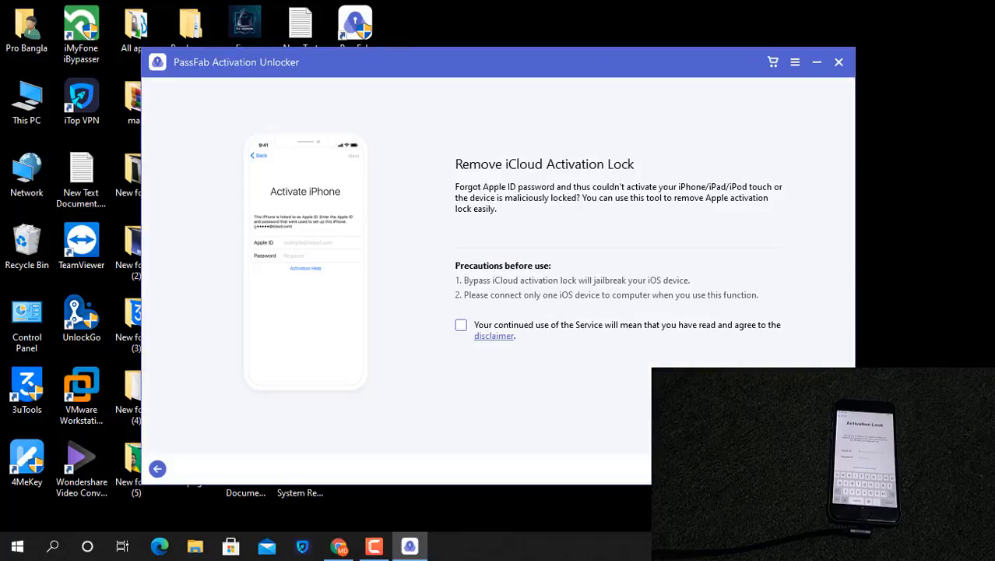
pyautogui.moveTo(654, 331)
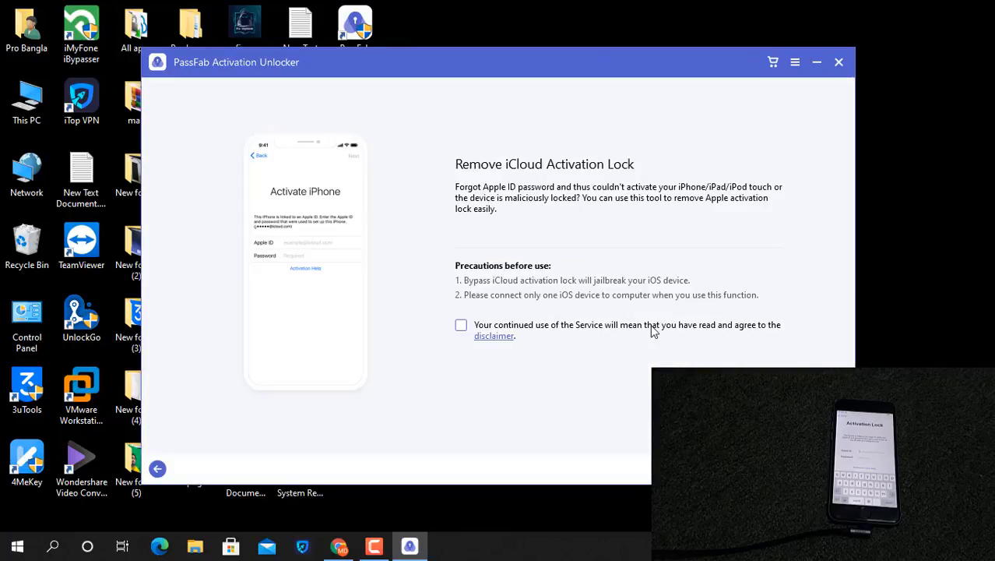
pyautogui.click(461, 325)
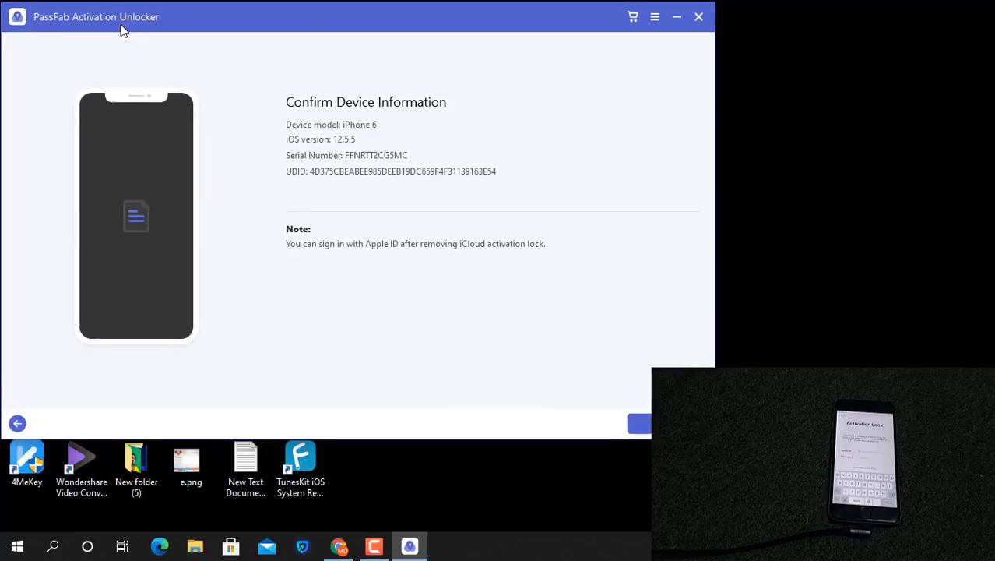
pyautogui.moveTo(249, 260)
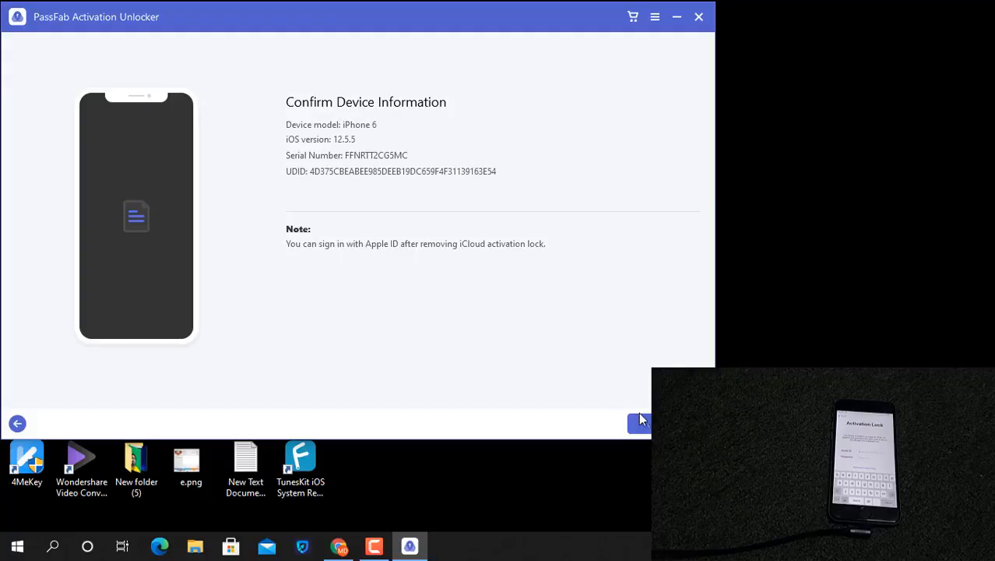
# - Start removing the activation lock from the detected iPhone 6 on iOS 12.5.5
pyautogui.click(639, 423)
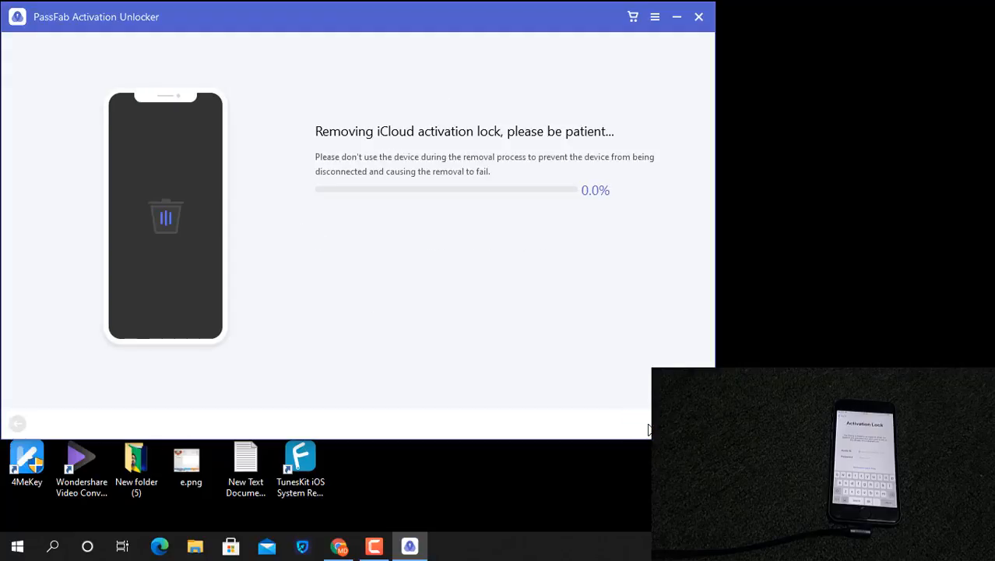